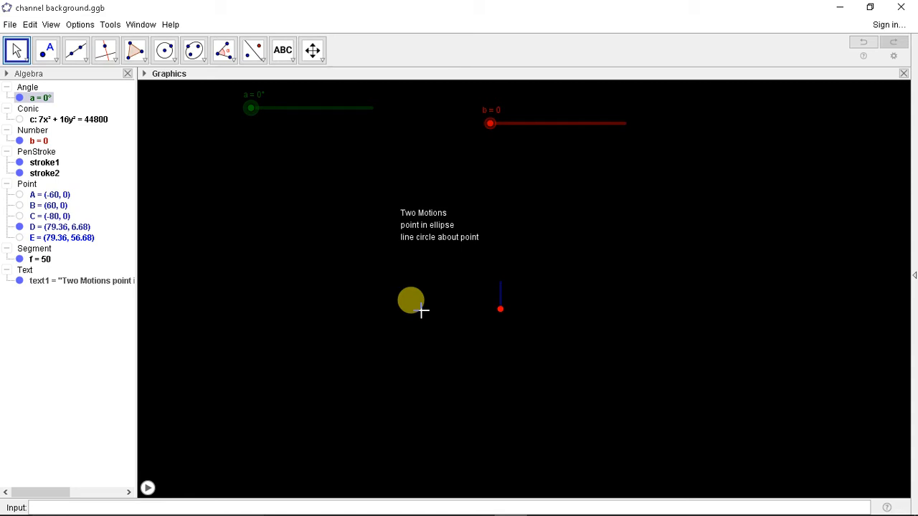
Drag point D around the ellipse to trace it in red, ending at the top.
drag(410, 300, 500, 310)
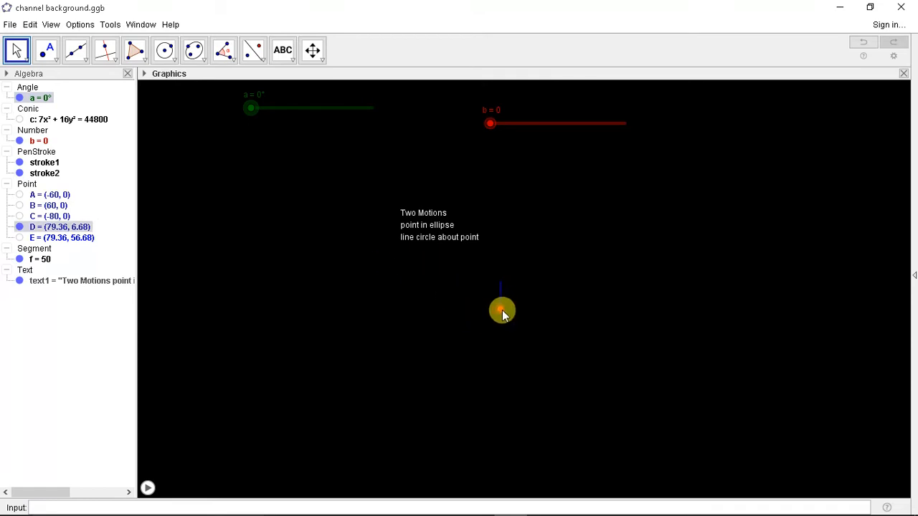
drag(502, 310, 493, 281)
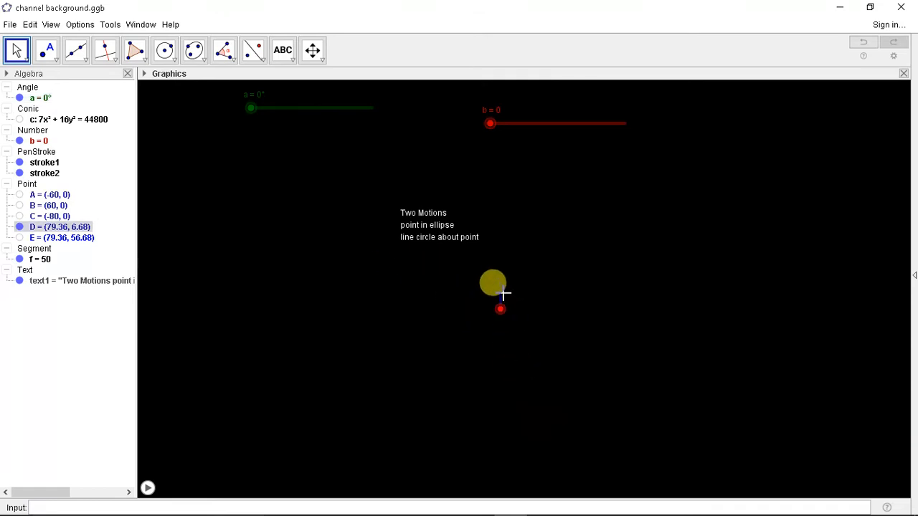
drag(493, 281, 496, 308)
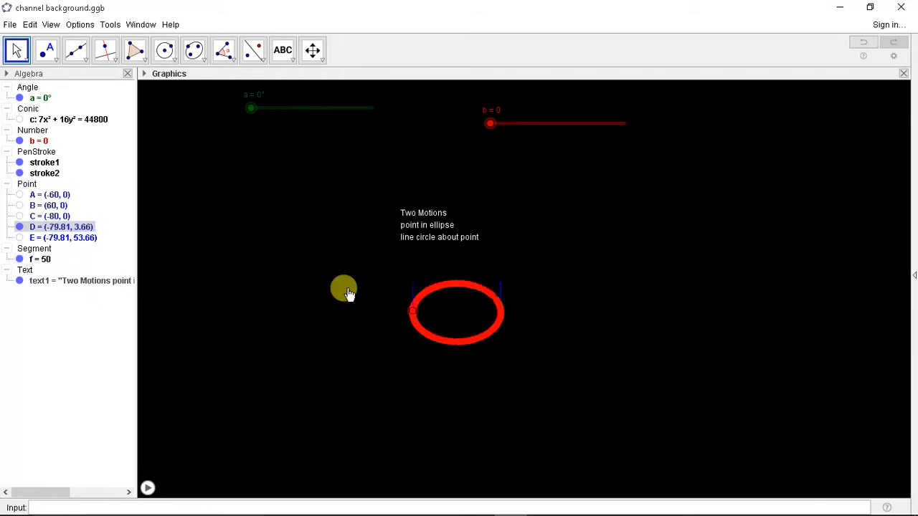
drag(344, 290, 464, 267)
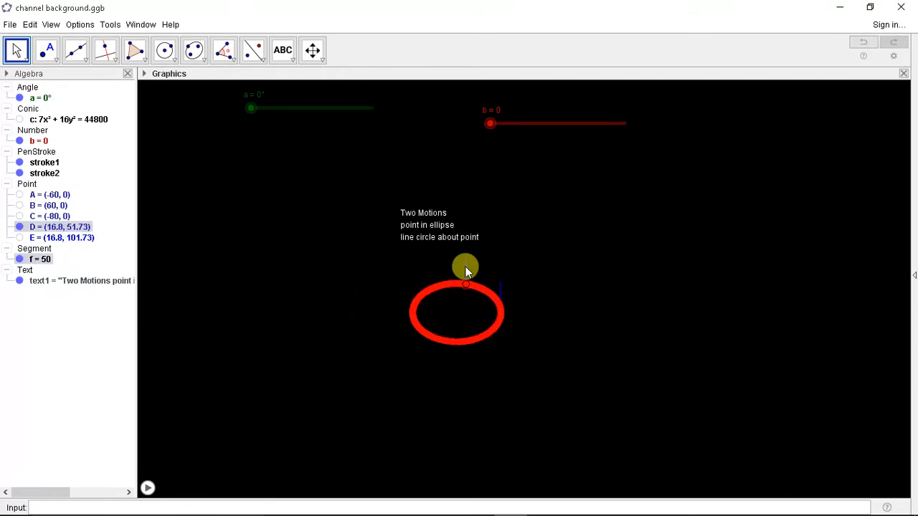
Sweep angle a through a full turn so the line about D paints colourful traces.
drag(466, 267, 258, 92)
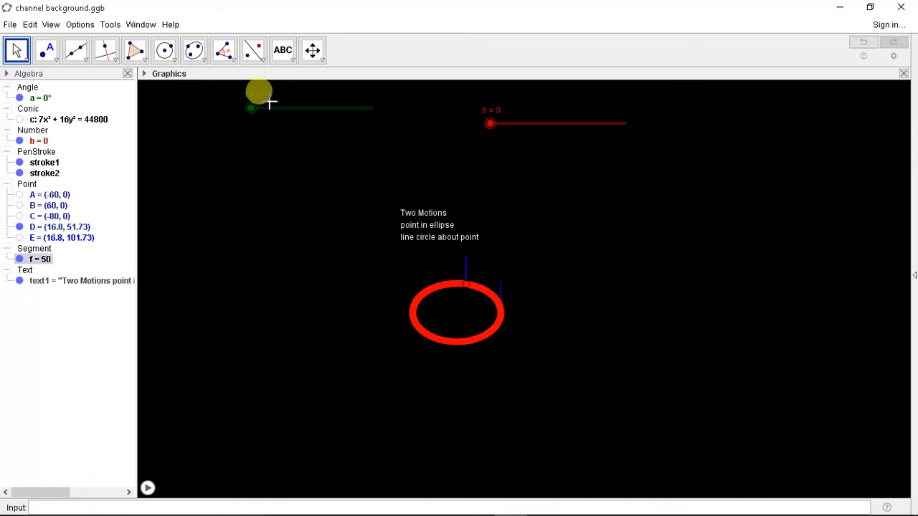
drag(258, 107, 358, 112)
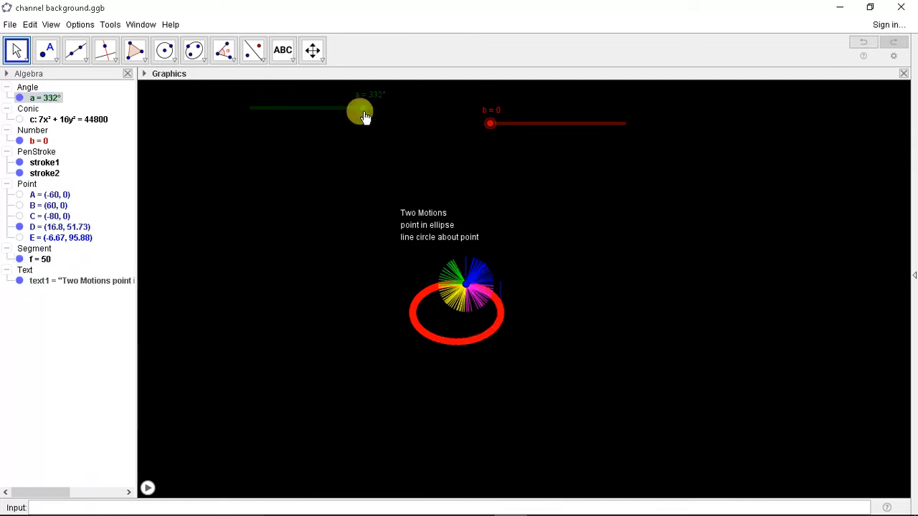
drag(362, 112, 342, 117)
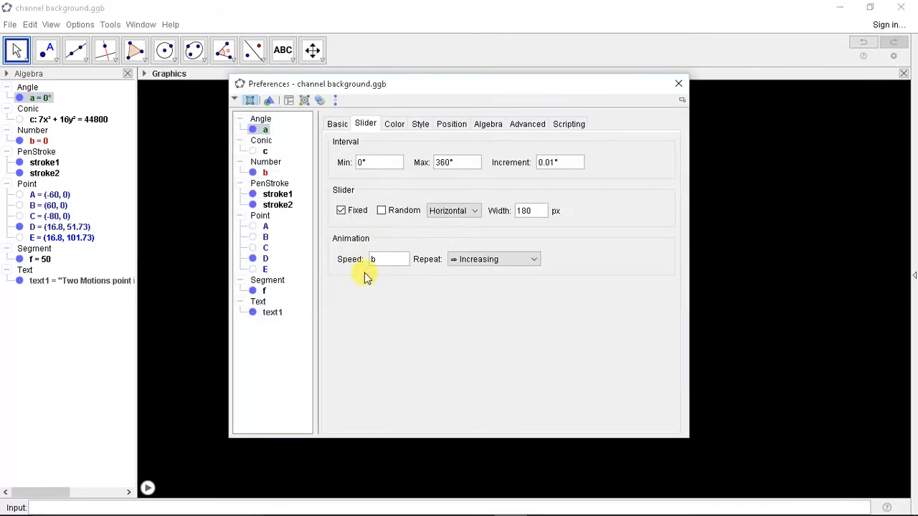
mouse_move(653, 84)
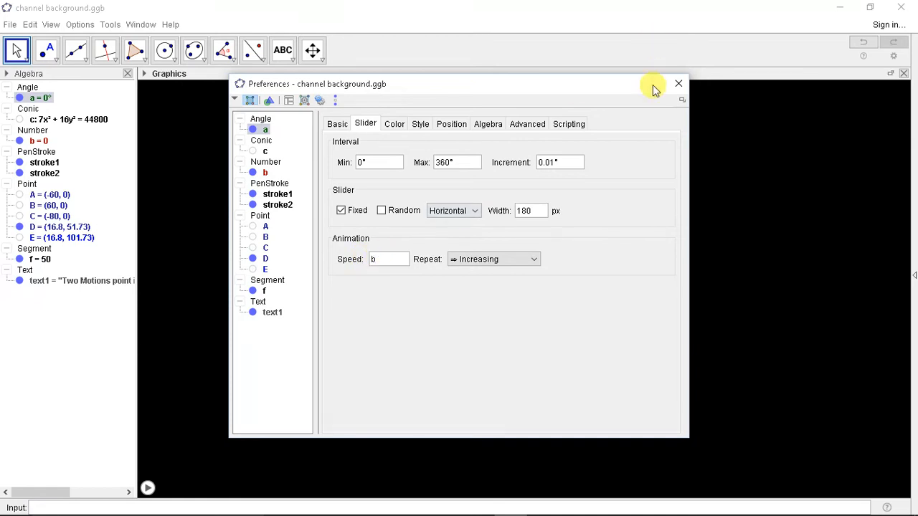
mouse_move(679, 83)
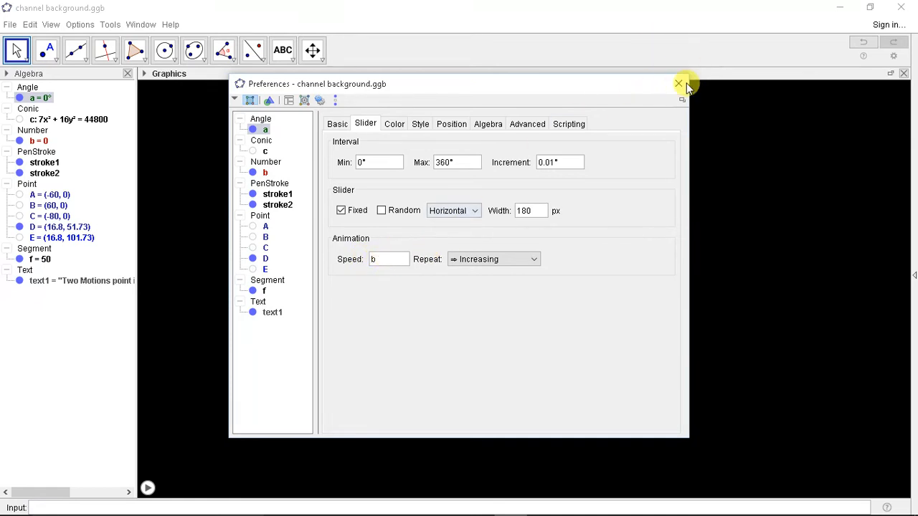
click(676, 84)
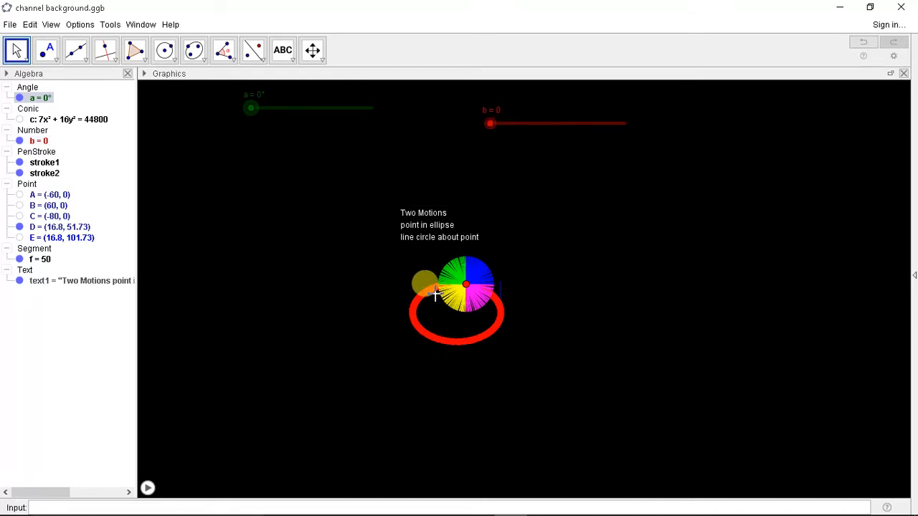
mouse_move(470, 283)
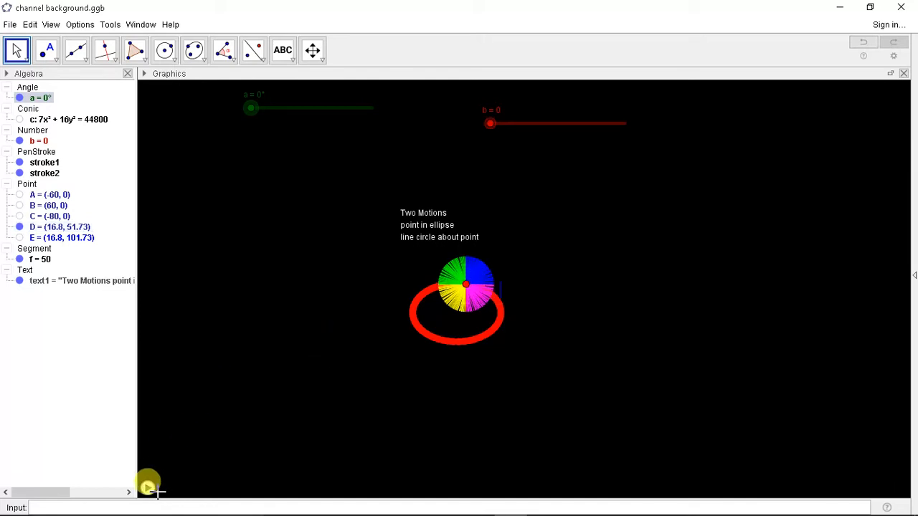
Clear the earlier traces and run the animation to paint a blue band above the red ellipse.
click(146, 483)
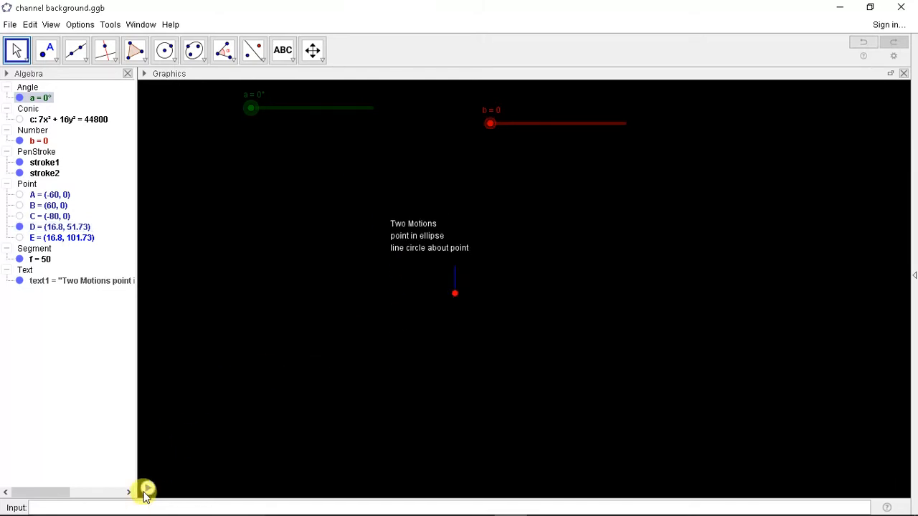
click(146, 490)
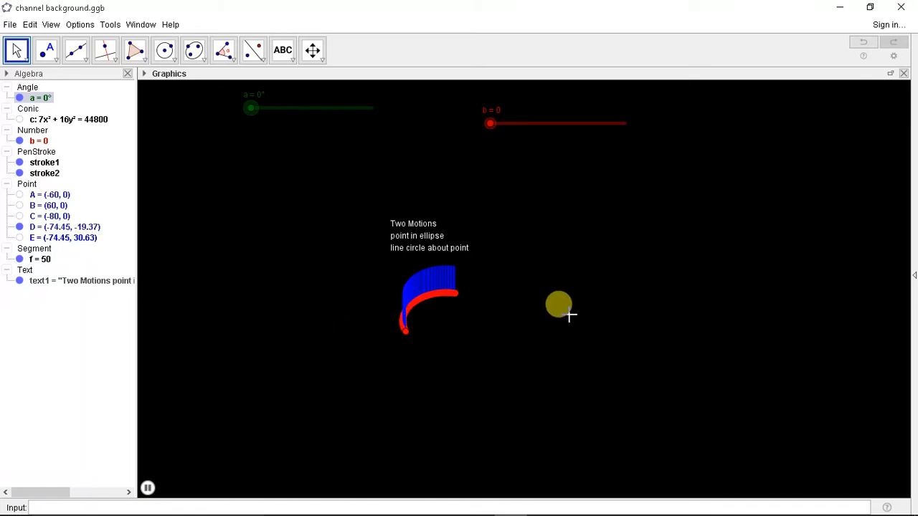
drag(559, 304, 453, 333)
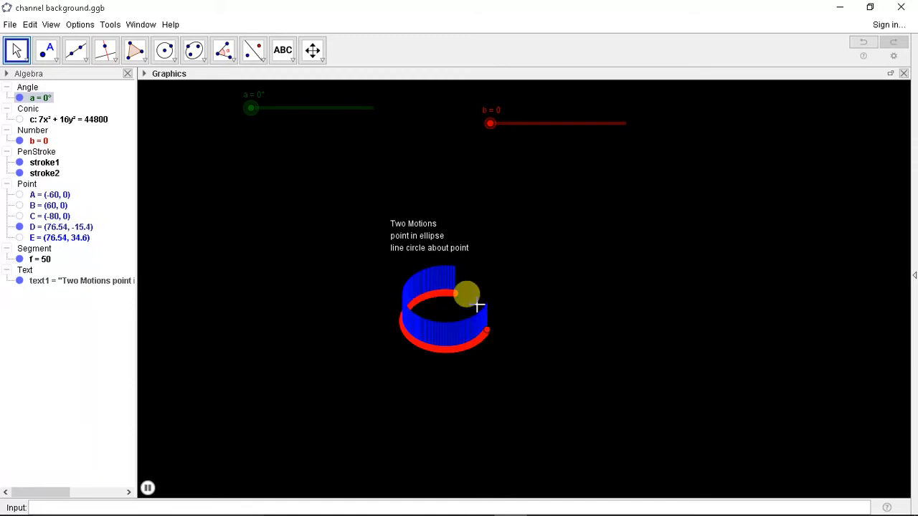
drag(466, 294, 307, 95)
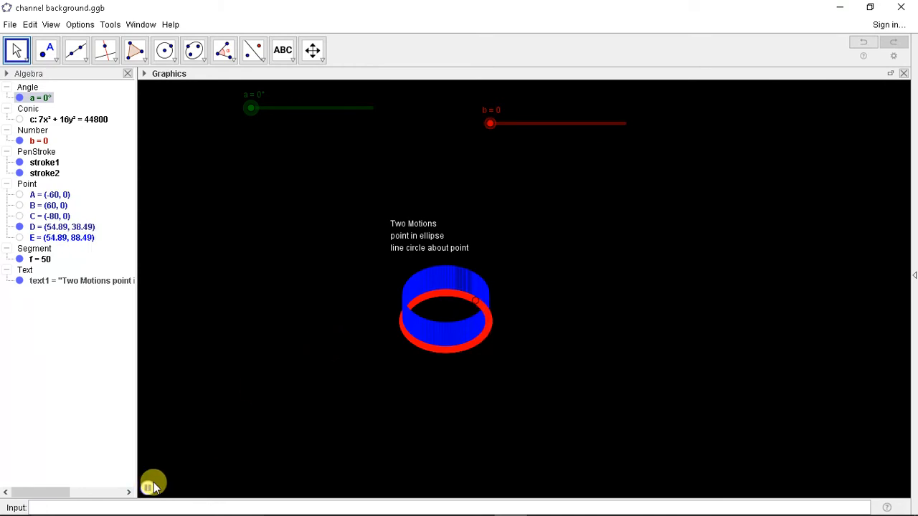
Pause, raise b to 25 and rerun the animation to trace a ring of rainbow line circles.
click(152, 482)
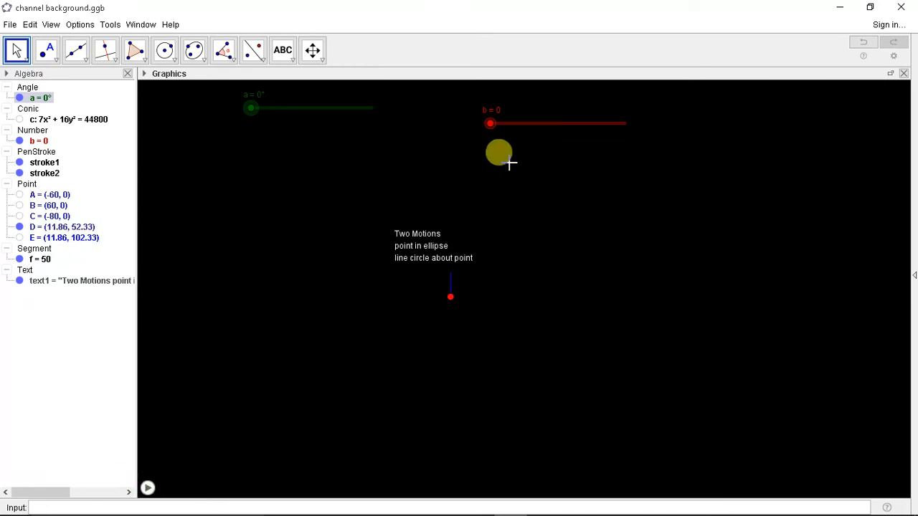
drag(499, 151, 528, 122)
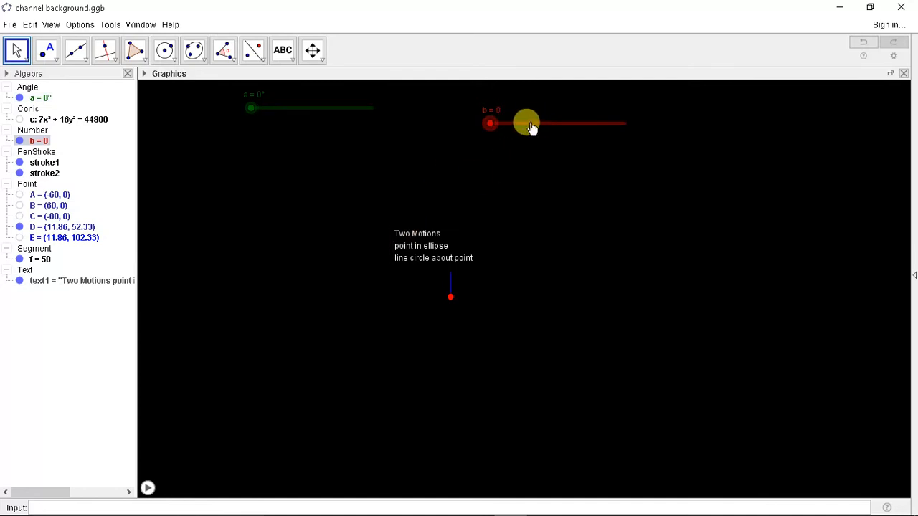
click(148, 487)
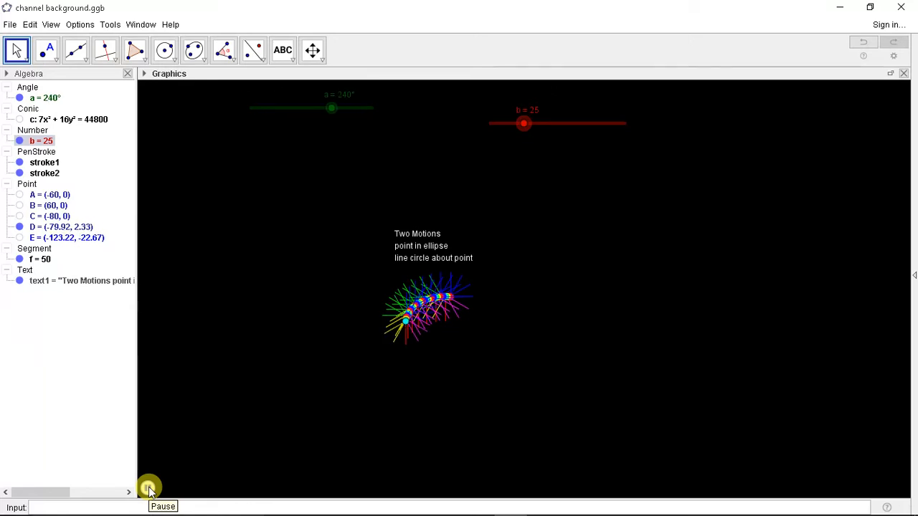
click(149, 488)
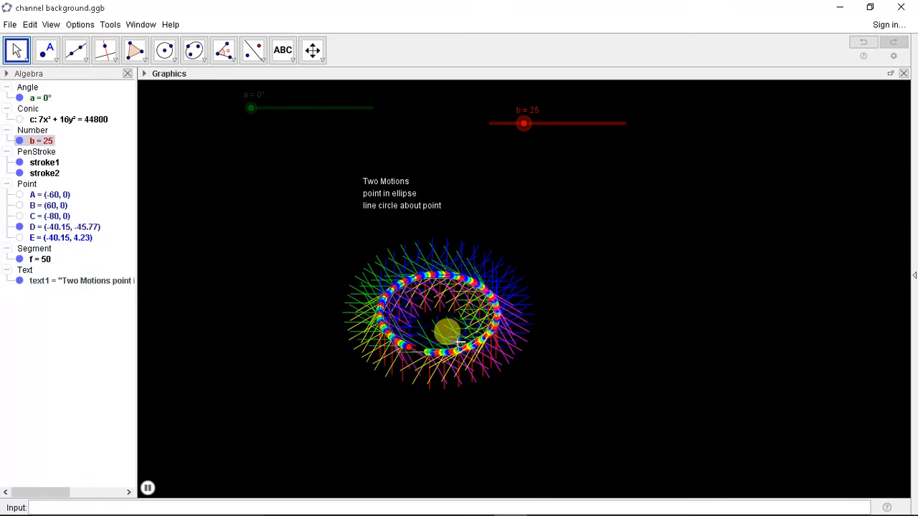
drag(249, 109, 361, 109)
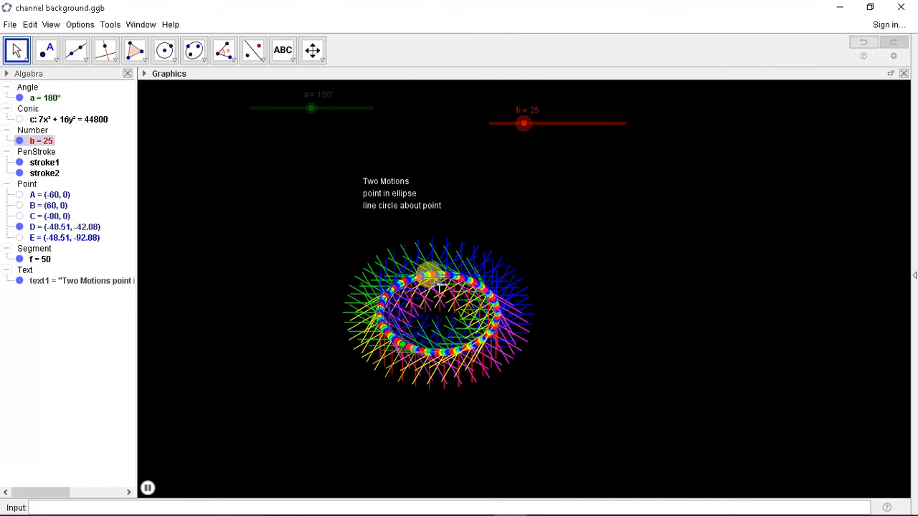
With b at 50, let the animation paint a full dense rainbow ring around the ellipse, then pause.
click(148, 488)
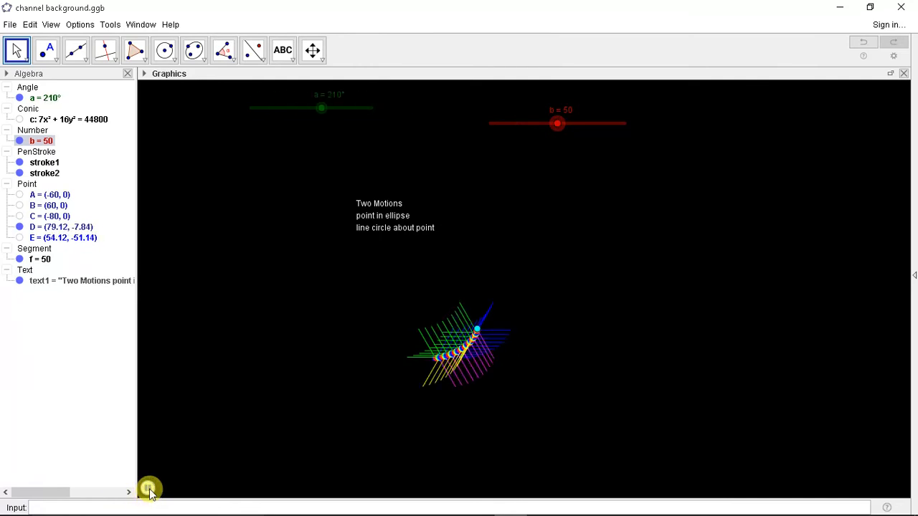
drag(321, 109, 281, 109)
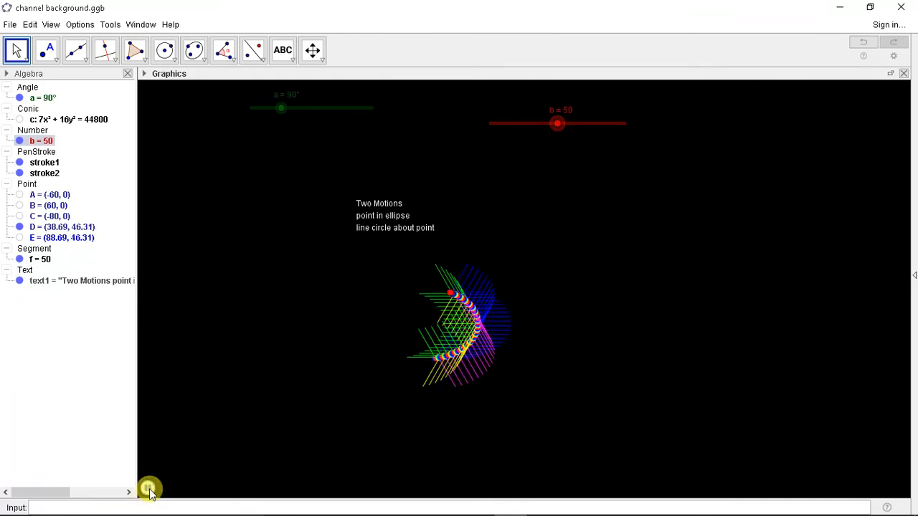
drag(281, 108, 261, 108)
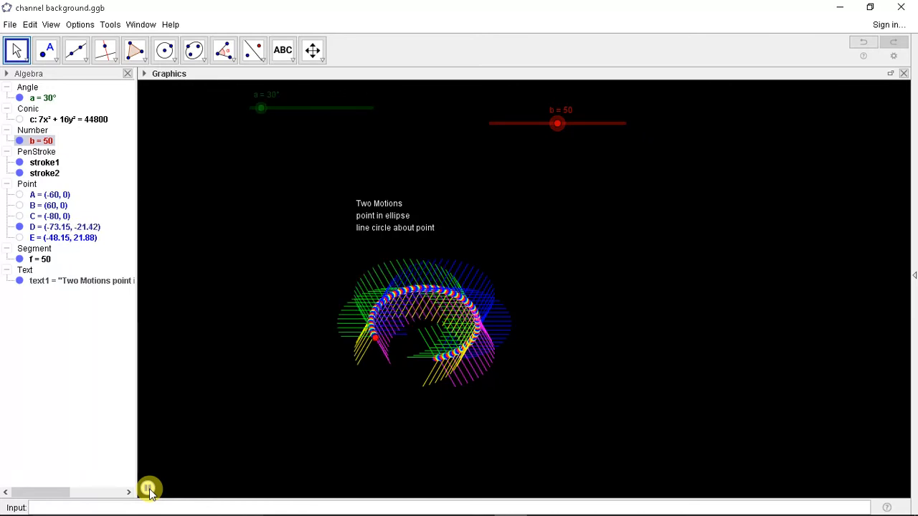
drag(261, 109, 342, 109)
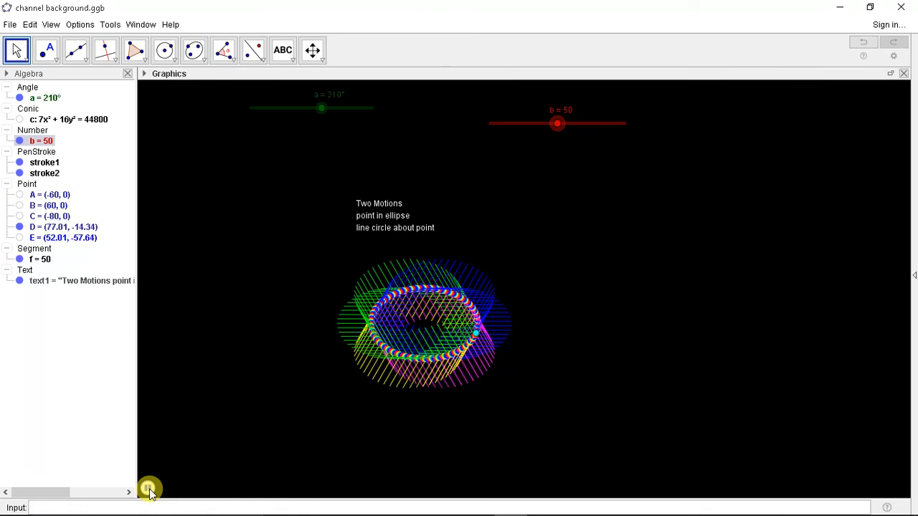
drag(321, 107, 301, 108)
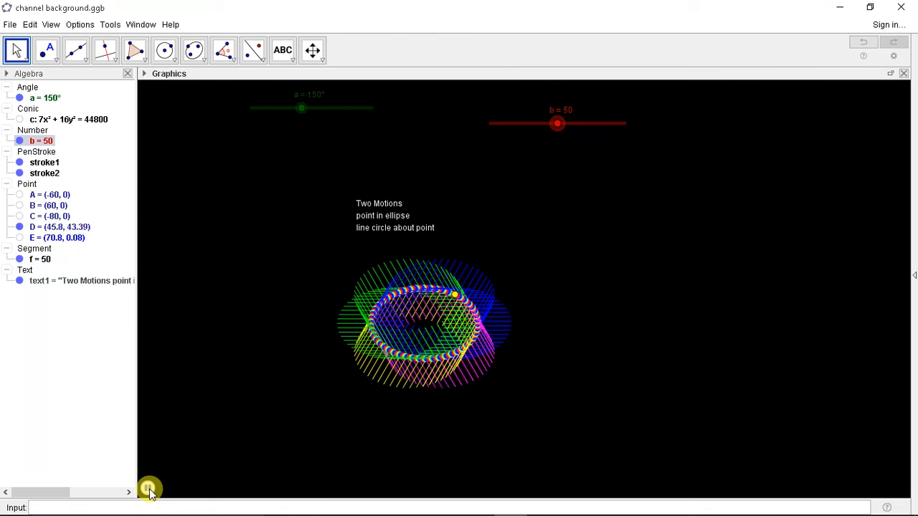
drag(301, 109, 261, 109)
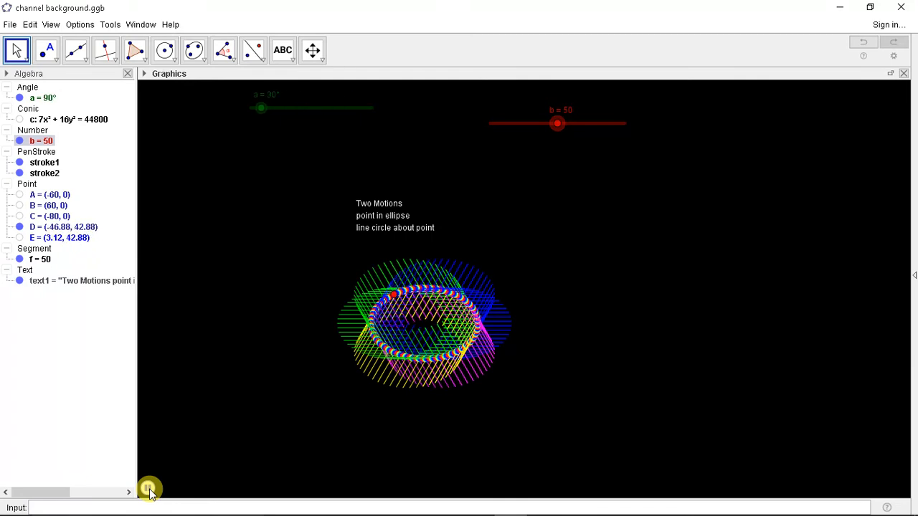
drag(261, 109, 361, 109)
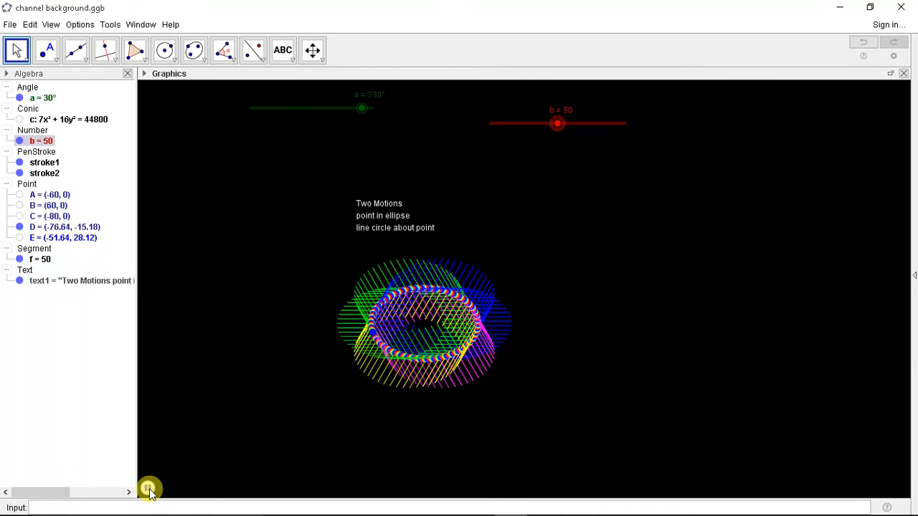
click(149, 489)
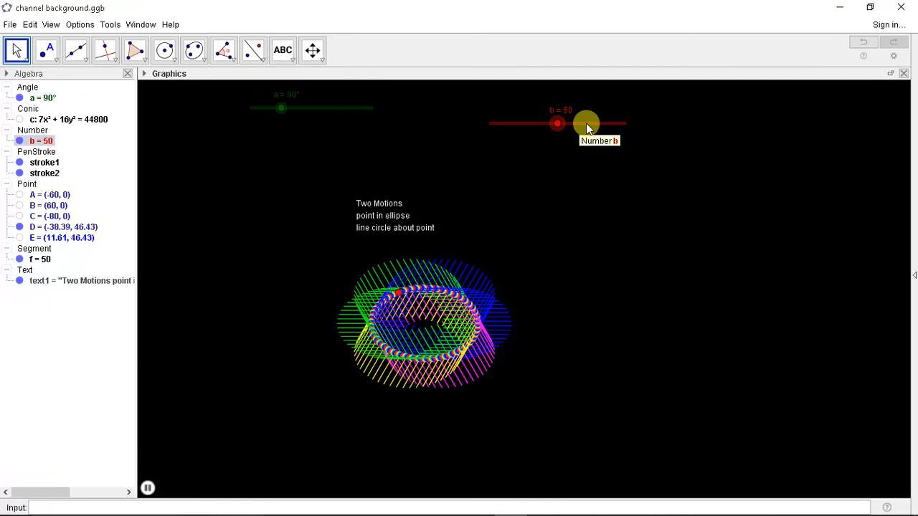
Raise b to 75 and rerun the animation to retrace overlapping rainbow loops, then pause.
click(148, 487)
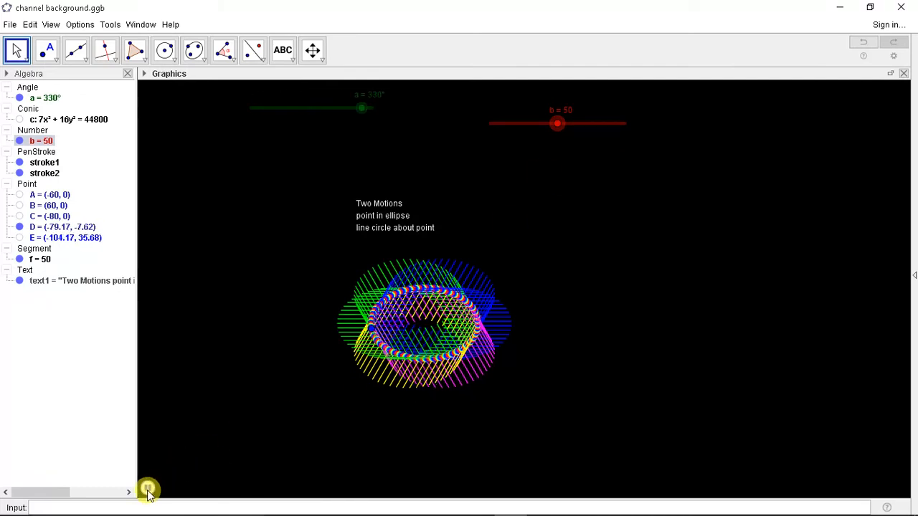
click(148, 489)
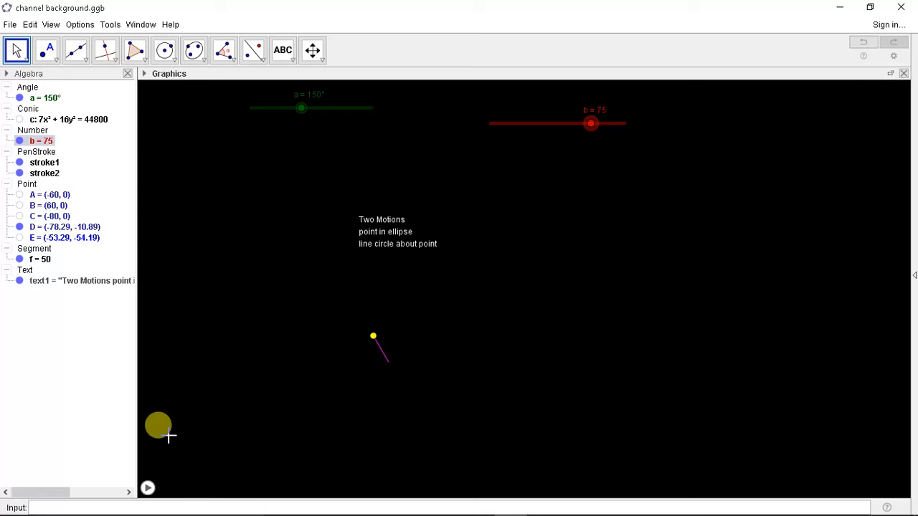
click(147, 488)
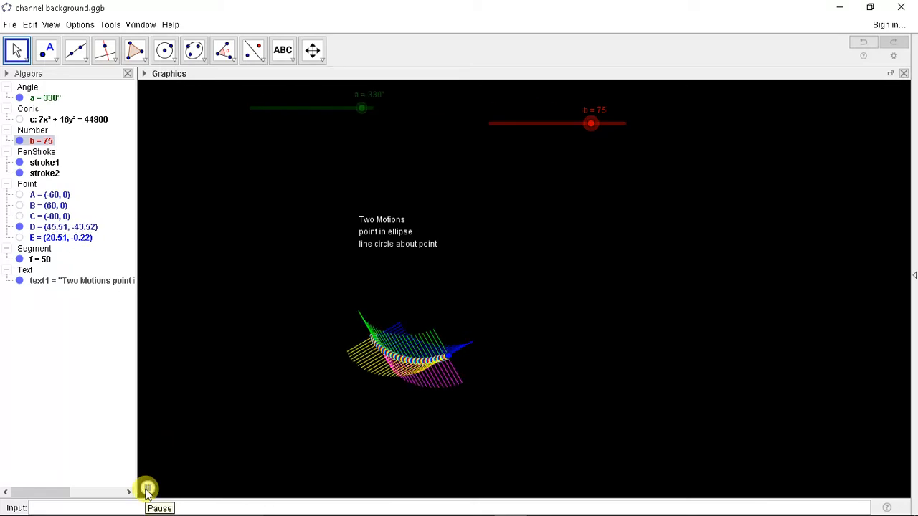
click(146, 490)
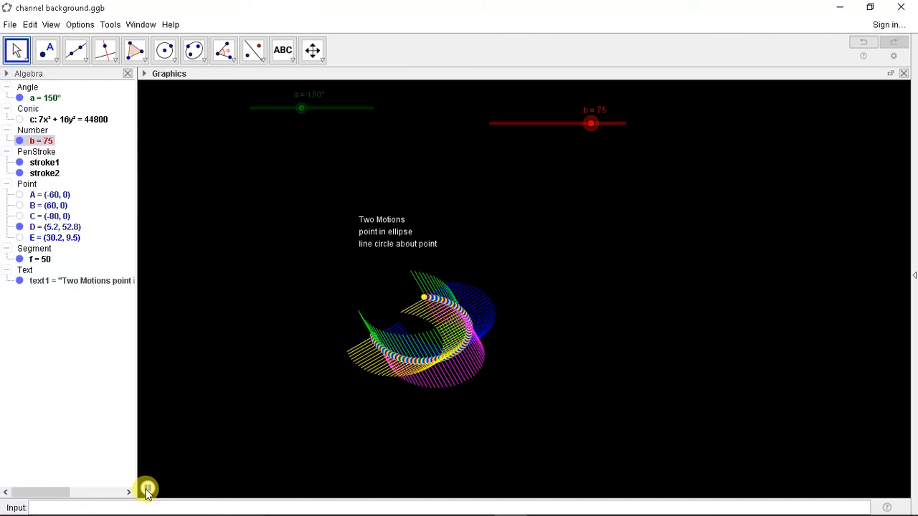
drag(301, 109, 361, 109)
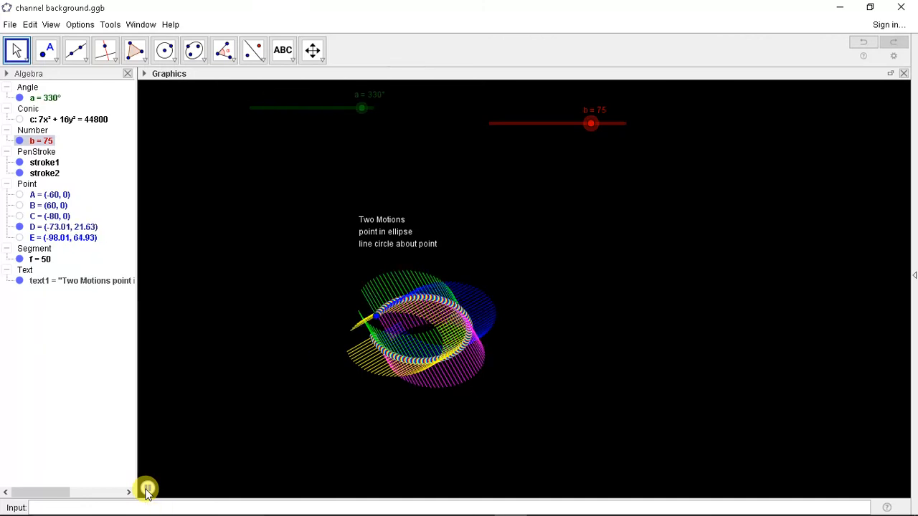
click(146, 487)
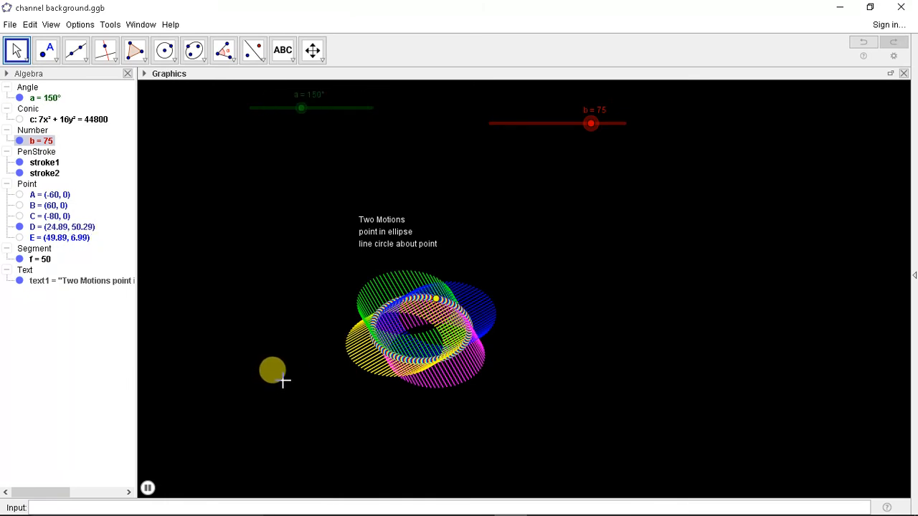
Raise b to 100 and rerun the animation to trace green, blue and magenta line-circle bands.
click(148, 487)
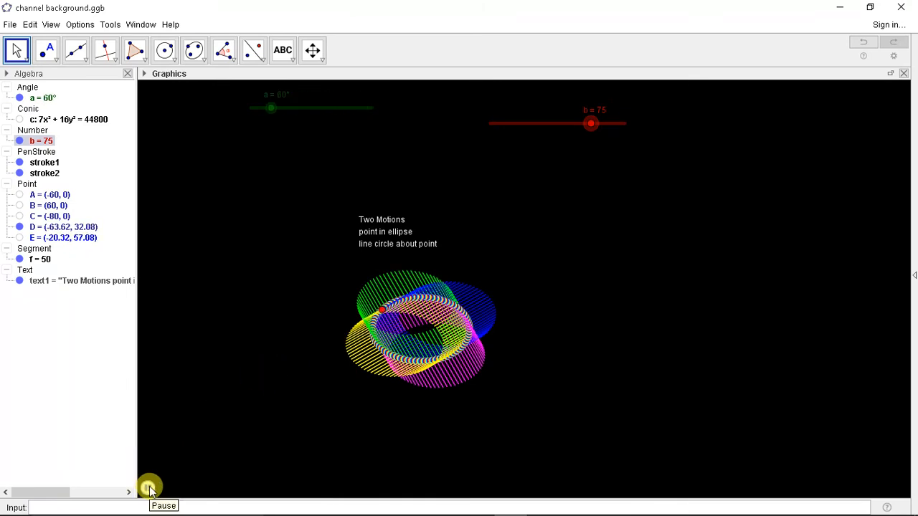
click(149, 486)
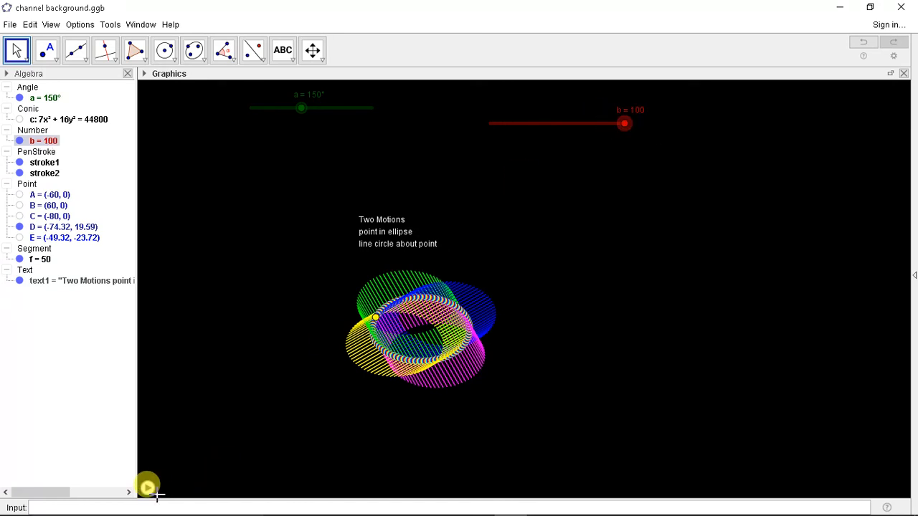
click(146, 484)
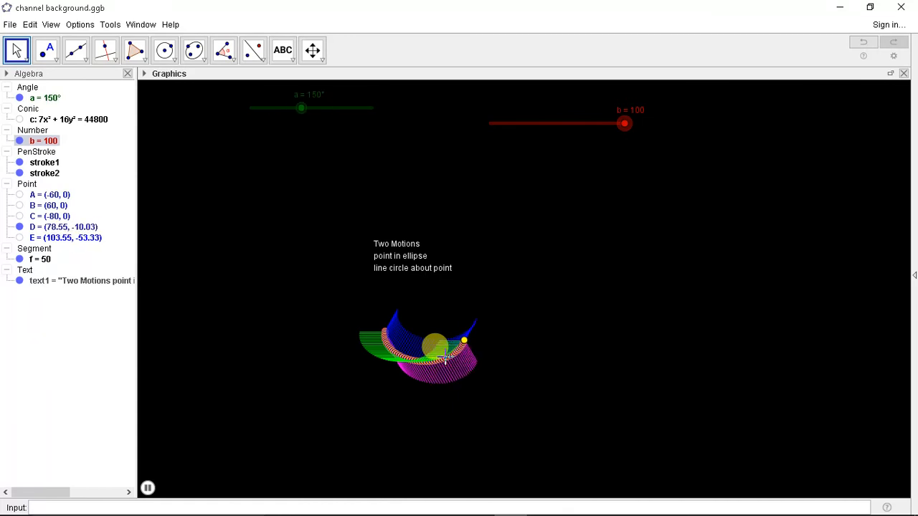
drag(302, 109, 261, 108)
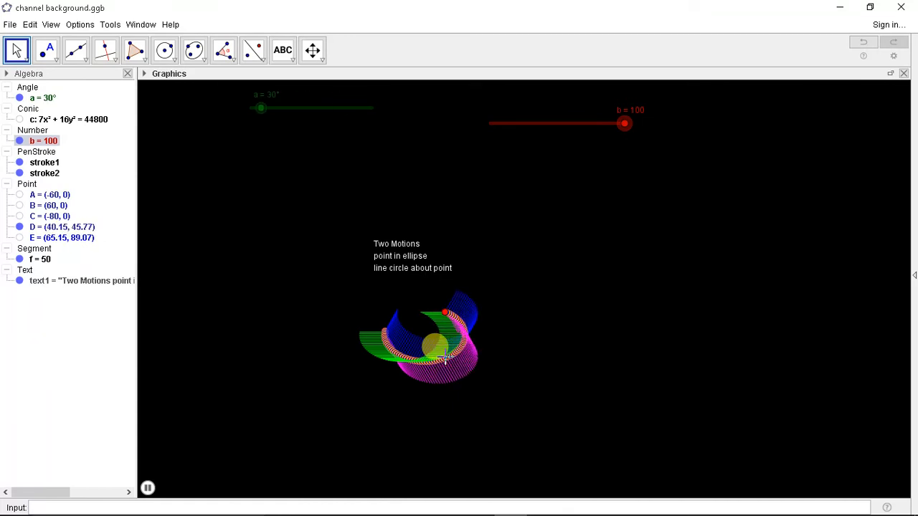
drag(261, 109, 301, 108)
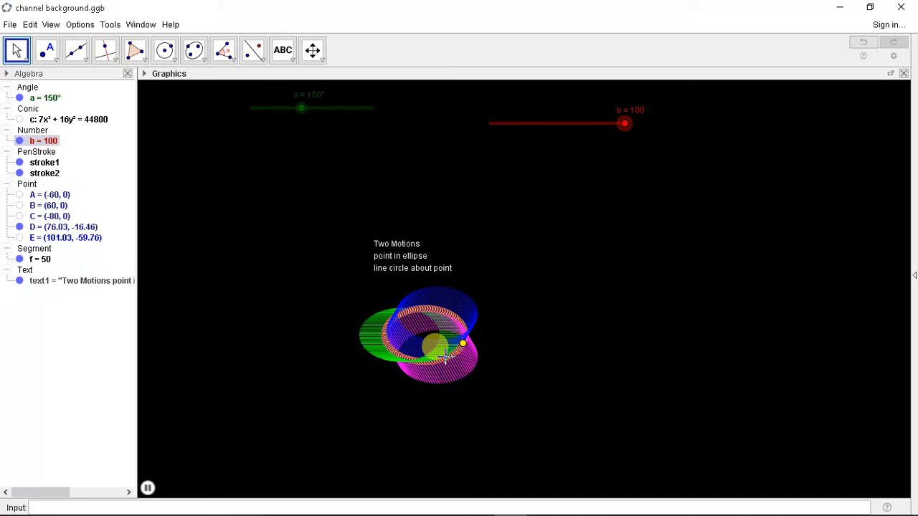
drag(301, 109, 261, 109)
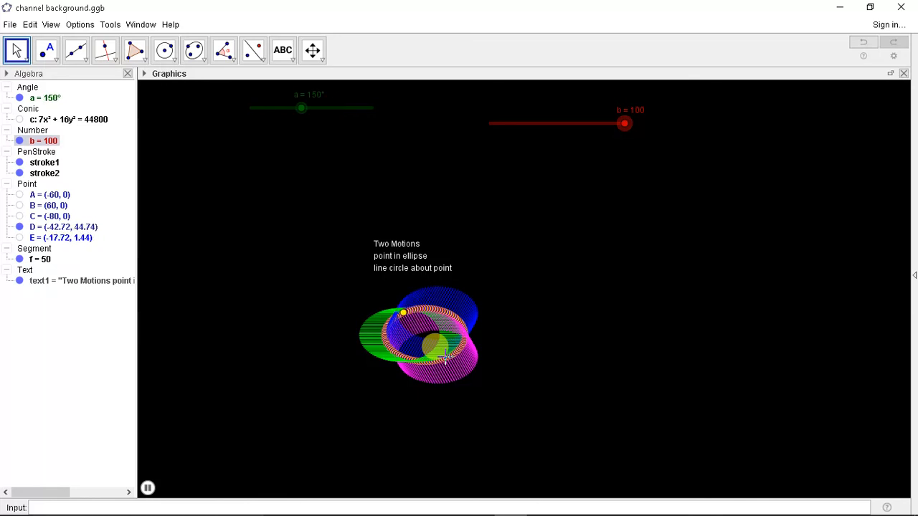
drag(301, 109, 261, 109)
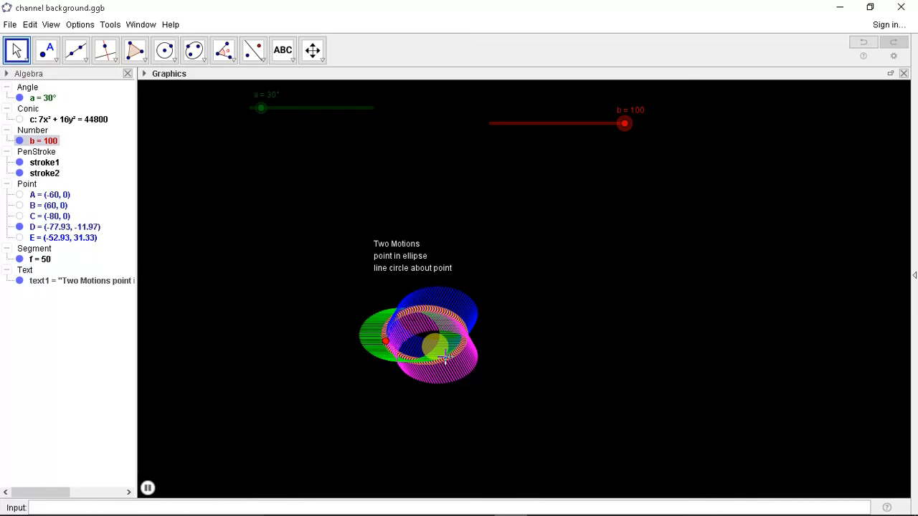